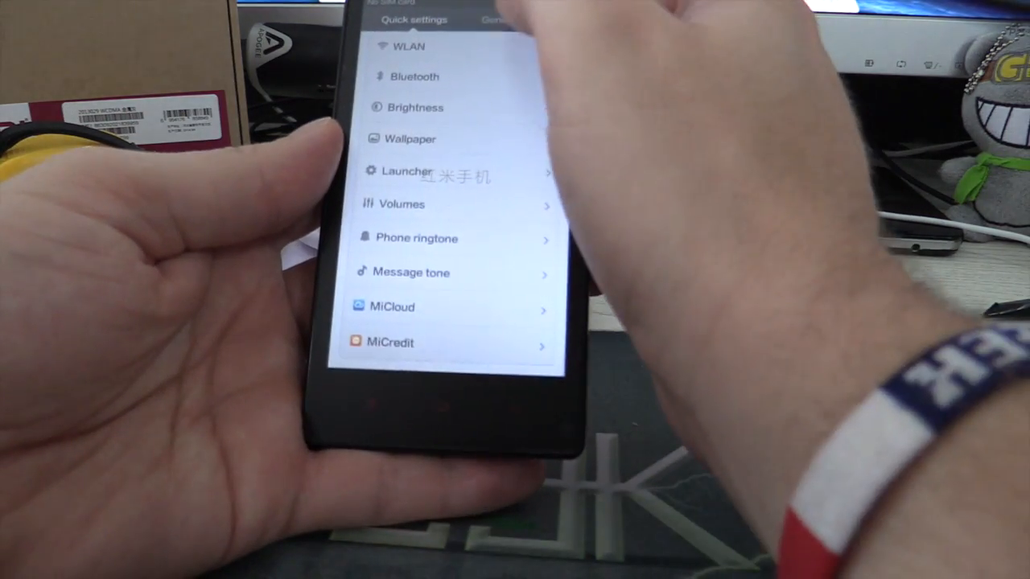
- Browse the general settings list, check Storage usage and About phone specifications
{"action": "left_click", "coordinate": [510, 21]}
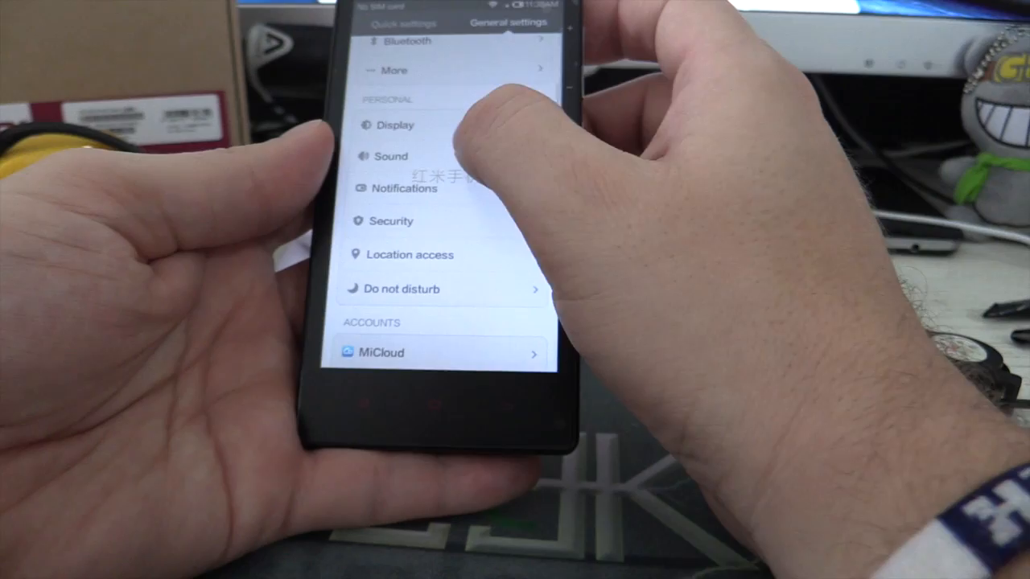
{"action": "scroll", "scroll_direction": "down", "scroll_amount": 3}
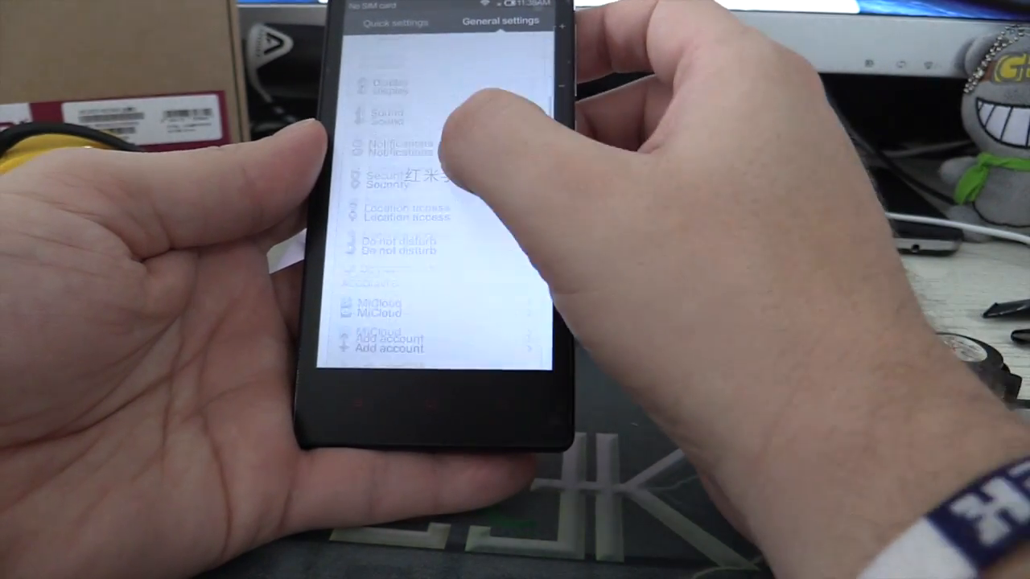
{"action": "scroll", "scroll_direction": "down", "scroll_amount": 3}
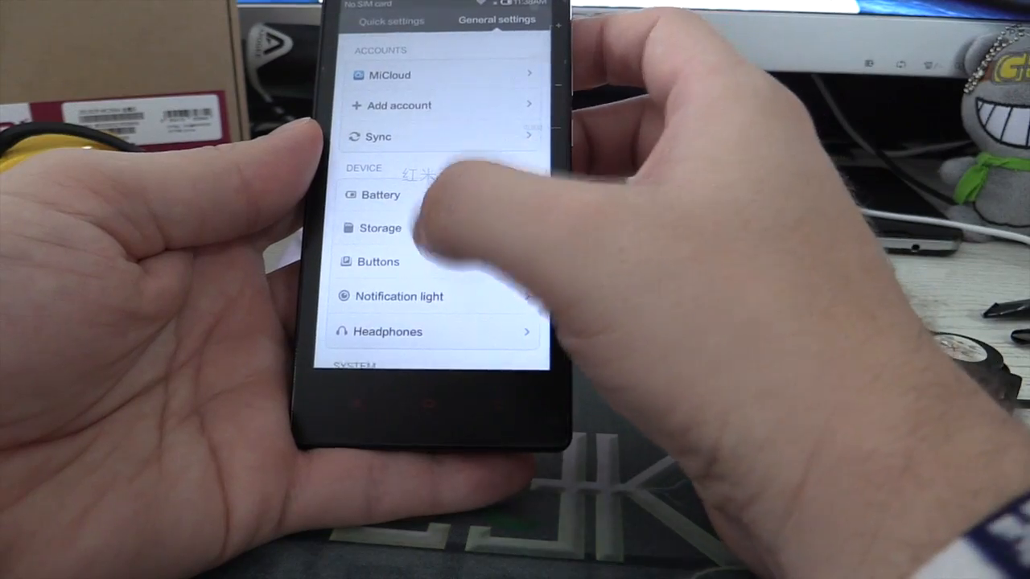
{"action": "left_click", "coordinate": [379, 229]}
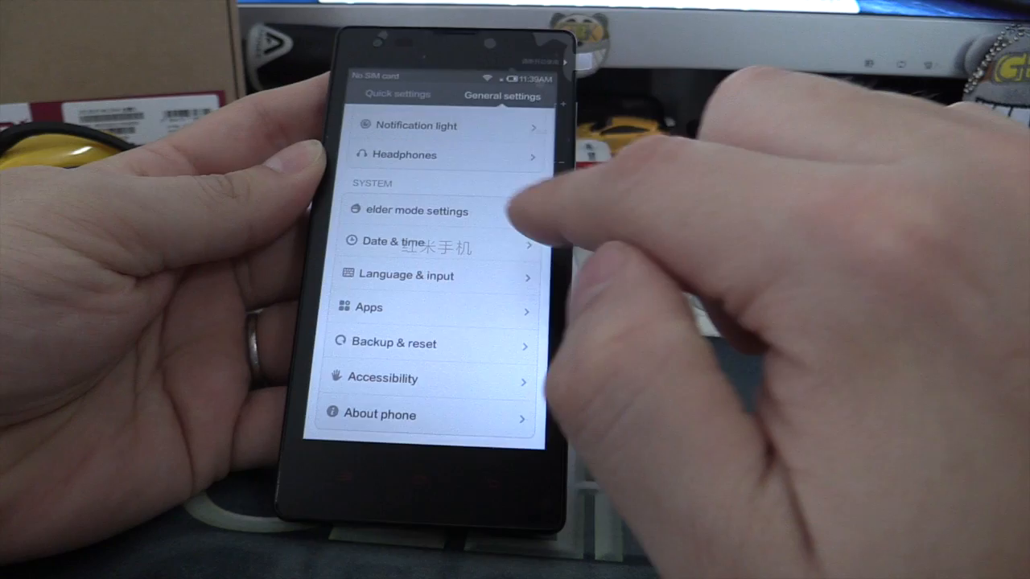
{"action": "left_click", "coordinate": [379, 415]}
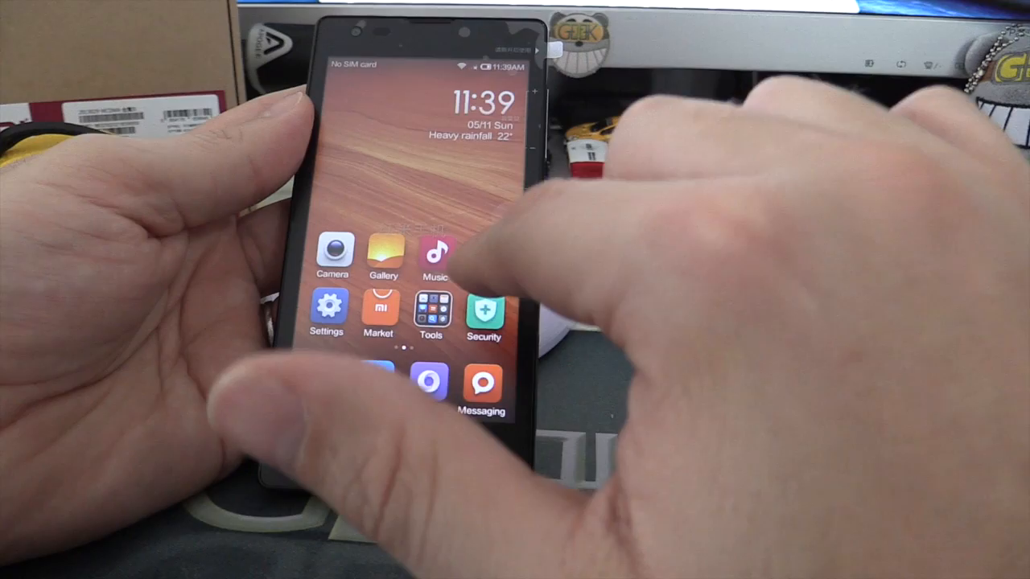
{"action": "scroll", "scroll_direction": "left", "scroll_amount": 3}
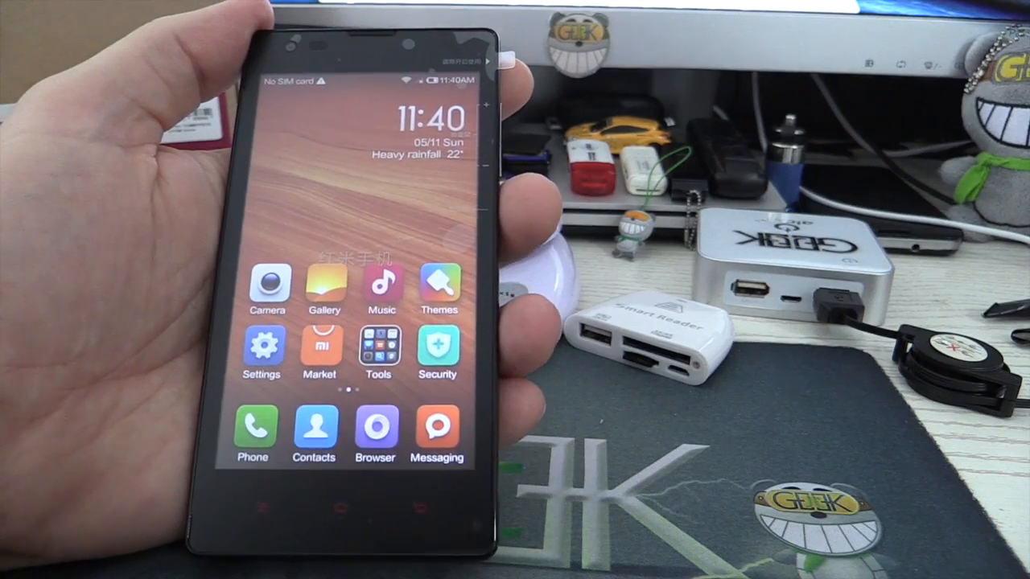
- Browse Mi Market's featured and 'You may like these' apps, then start a search with 'g'
{"action": "left_click", "coordinate": [318, 347]}
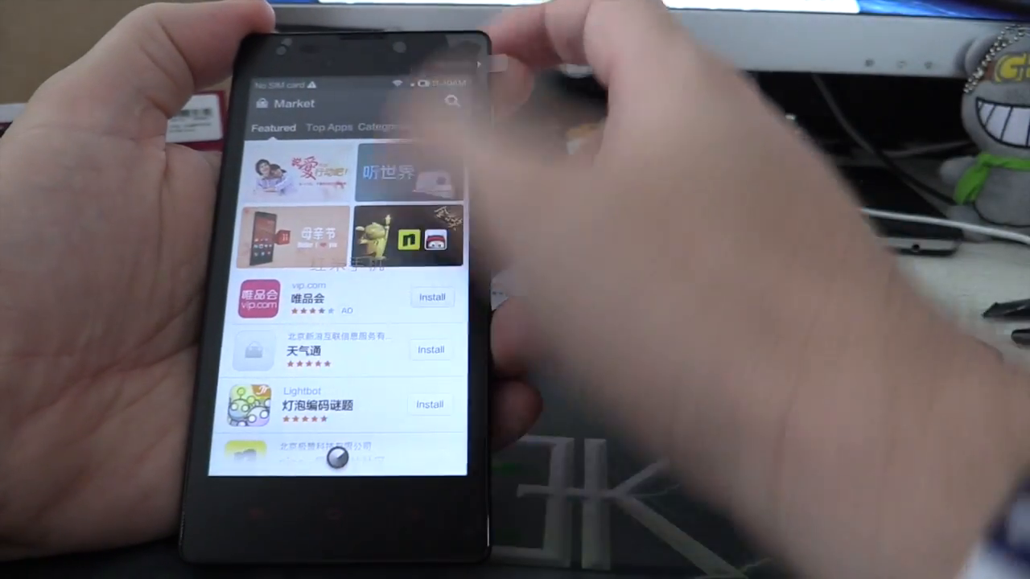
{"action": "scroll", "scroll_direction": "down", "scroll_amount": 3}
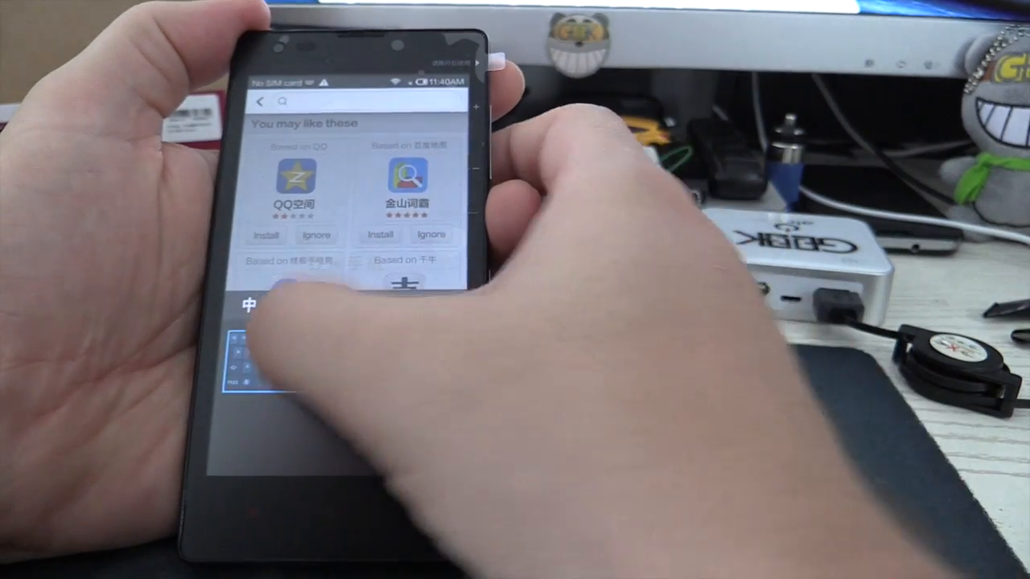
{"action": "type", "text": "g"}
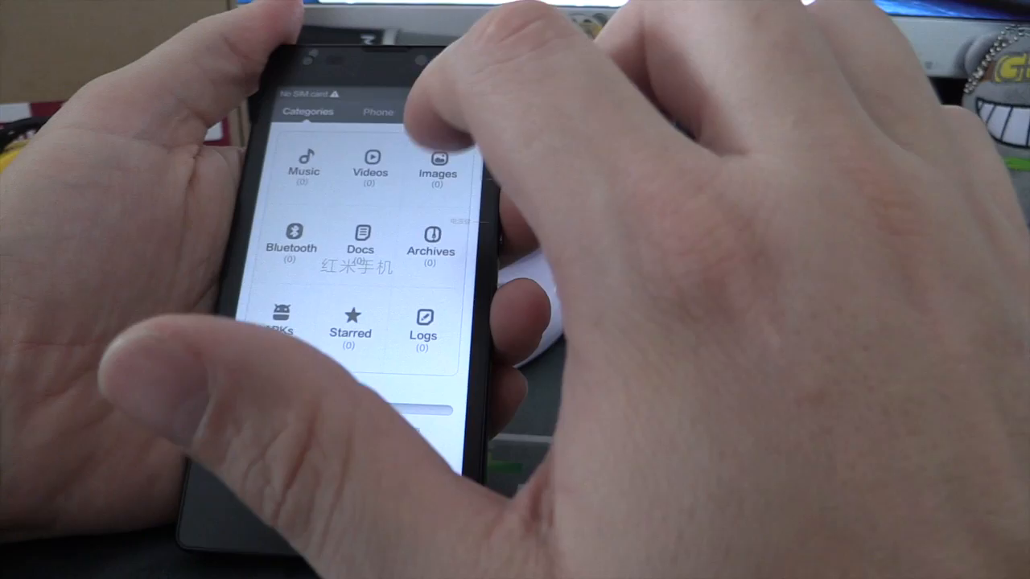
{"action": "left_click", "coordinate": [370, 161]}
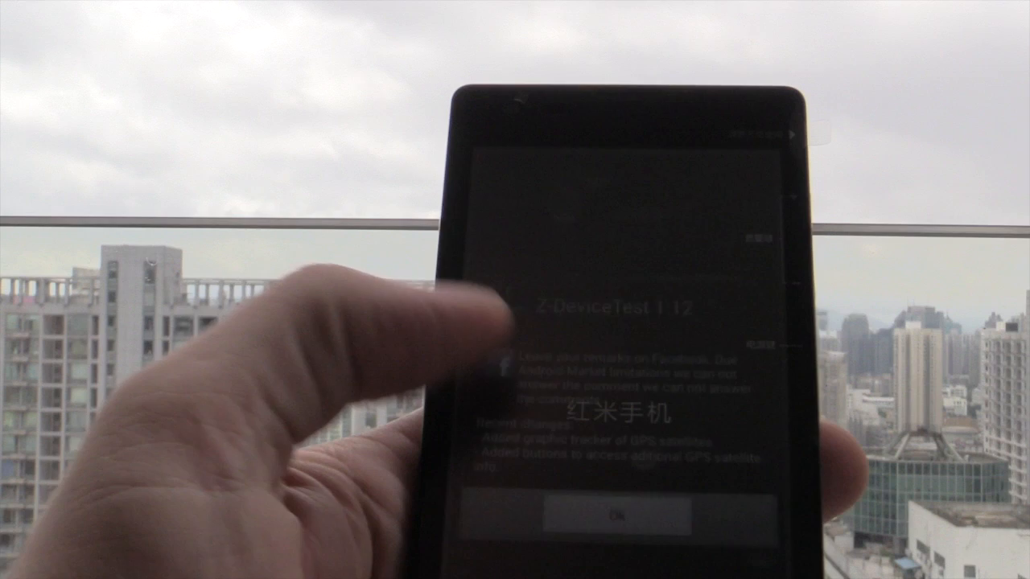
- Confirm the ZDeviceTest 1.12 notice to reveal the GPS satellite readout
{"action": "left_click", "coordinate": [616, 514]}
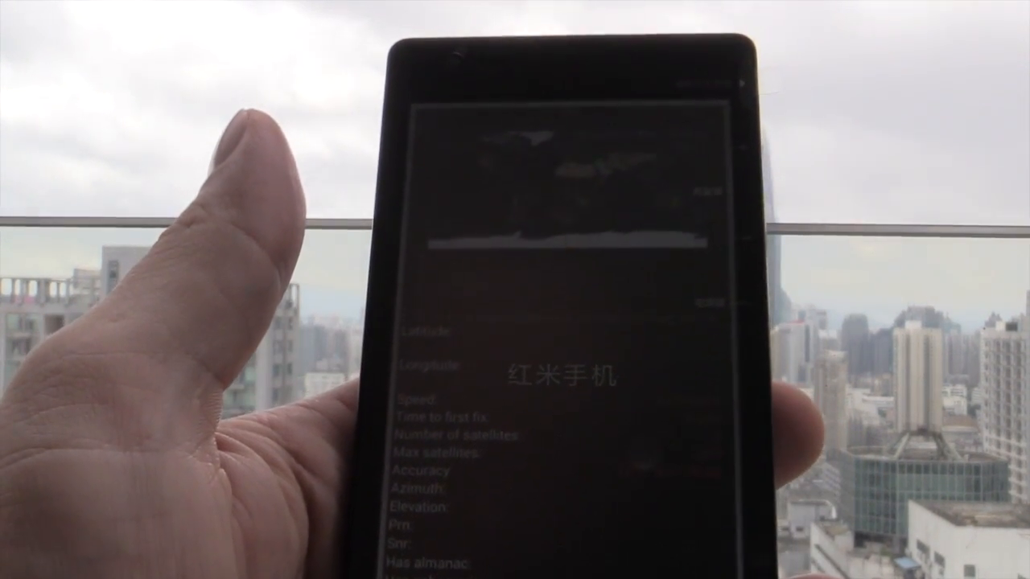